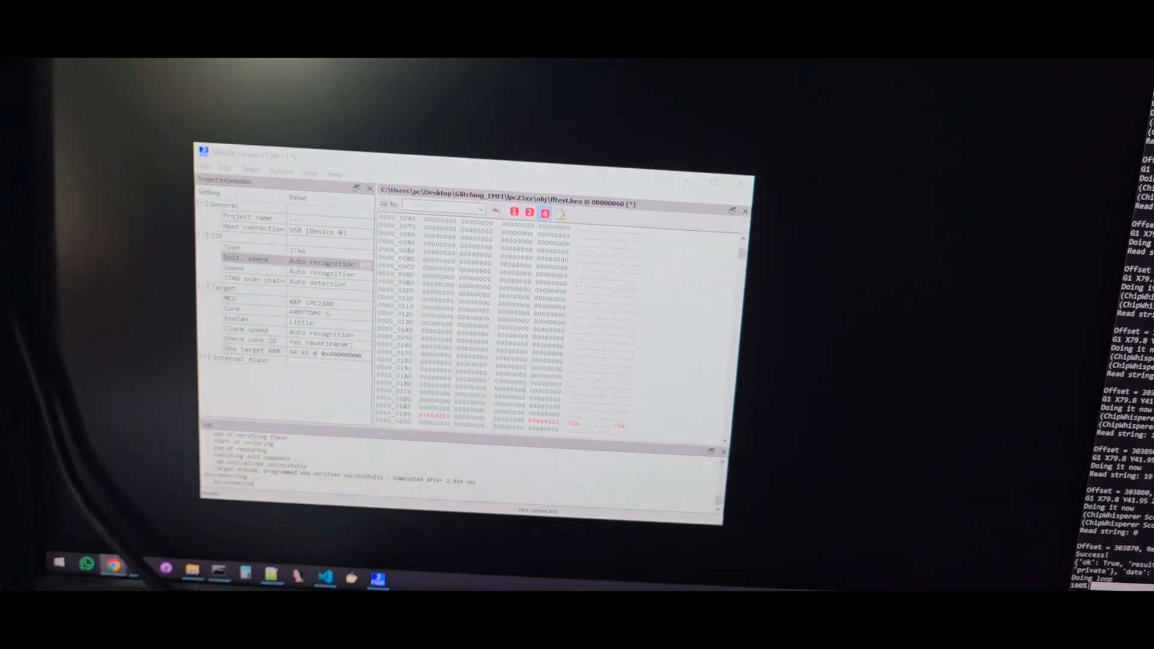
Step: Attempt Target > Connect to the chip and dismiss the 'Connect failed' target-reset error
{"action": "left_click", "coordinate": [235, 177]}
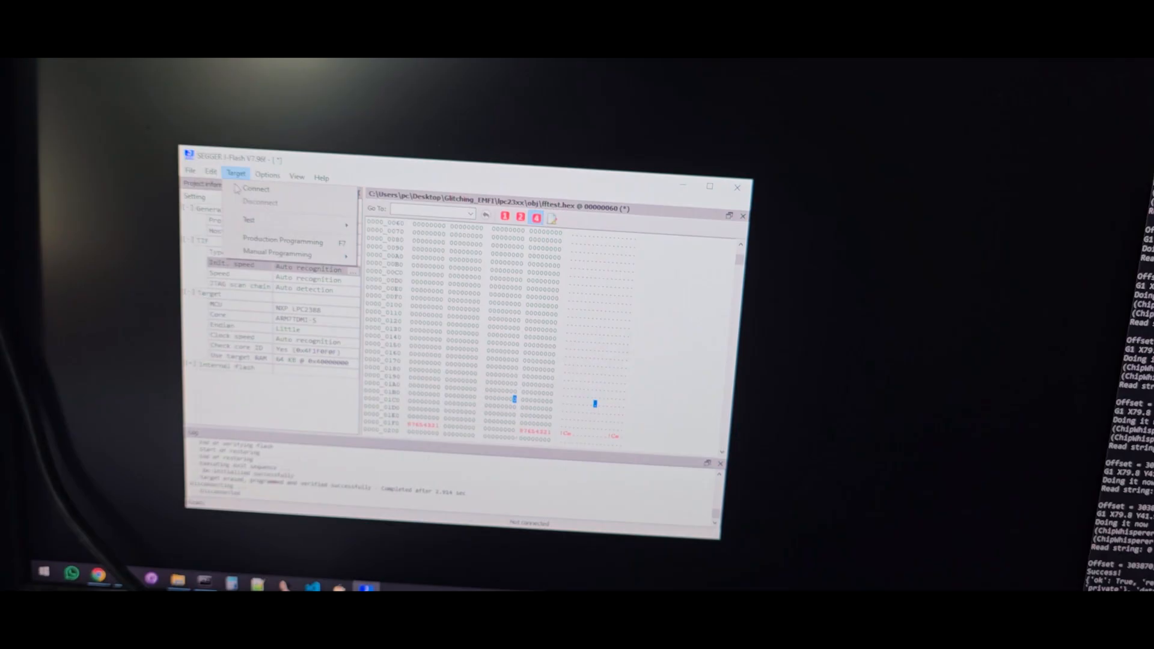
{"action": "left_click", "coordinate": [255, 189]}
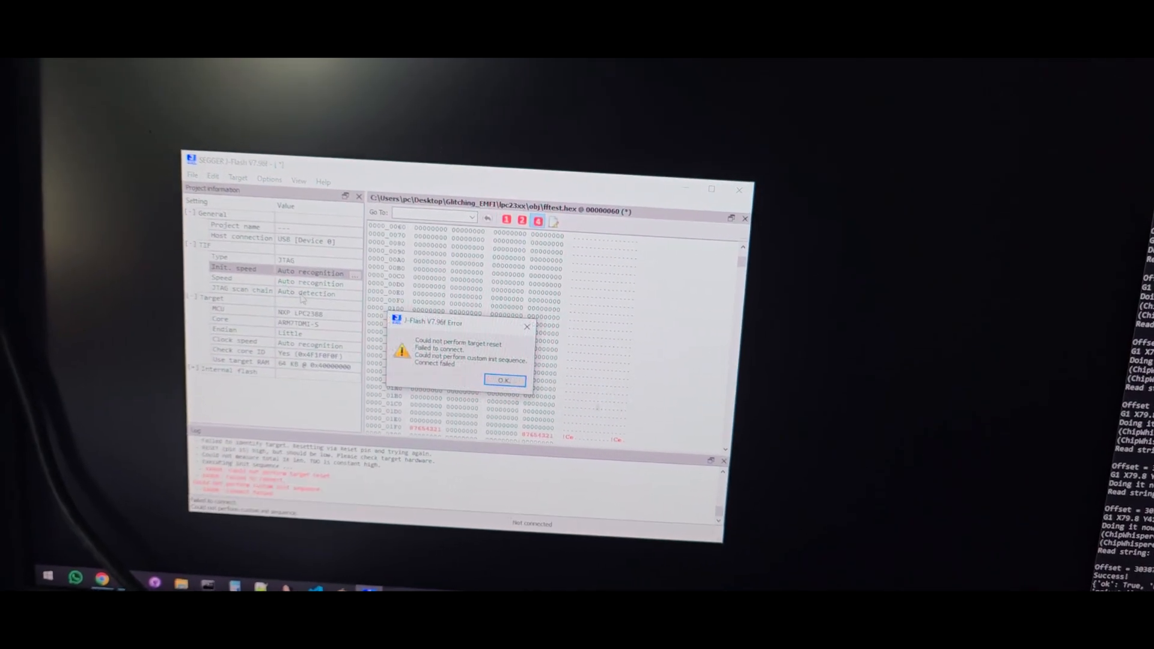
{"action": "left_click", "coordinate": [503, 380]}
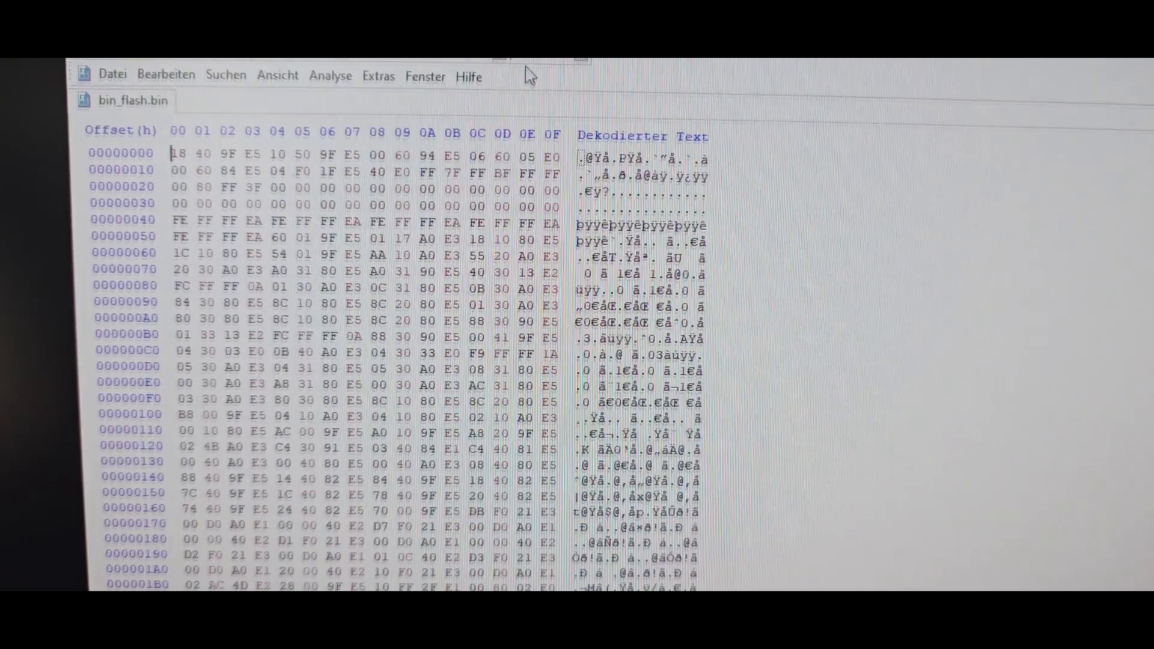
Step: Scroll the bin_flash.bin hex view down to rows 000001C0–00000200 showing the run of 55 bytes
{"action": "scroll", "scroll_direction": "down", "scroll_amount": 3}
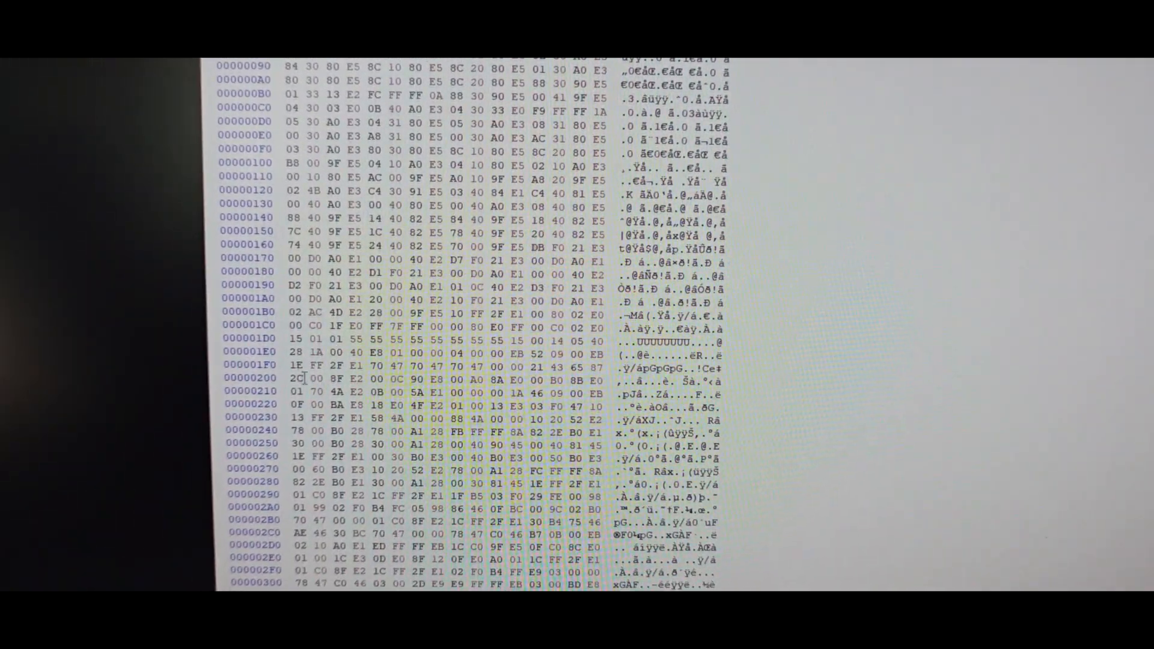
{"action": "scroll", "scroll_direction": "down", "scroll_amount": 3}
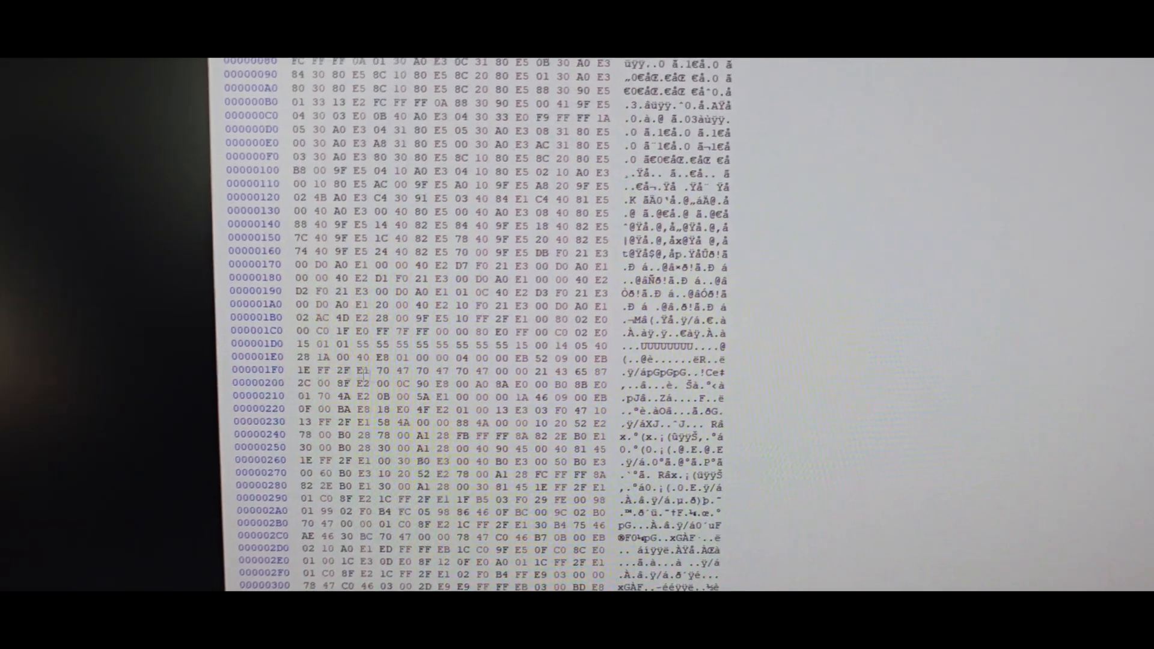